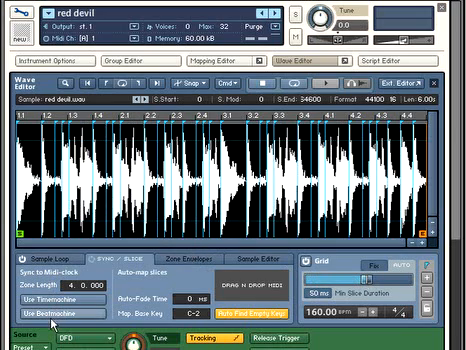
- Drag the Beat Machine MIDI icon onto the desktop to create the loop's slice-pattern MIDI file
left_click(44, 312)
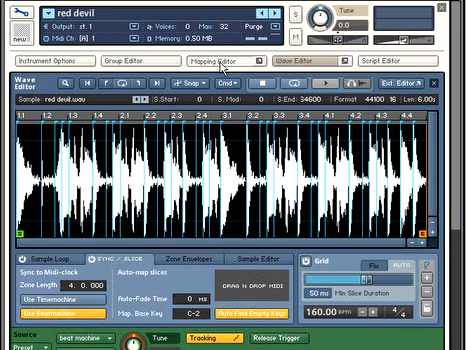
left_click(212, 56)
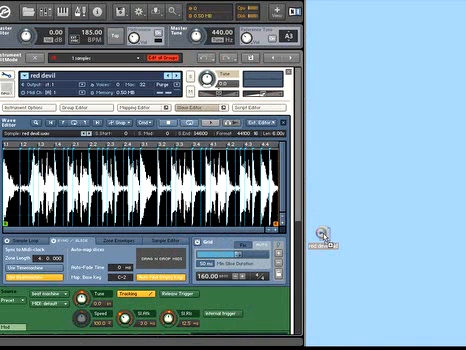
mouse_move(328, 238)
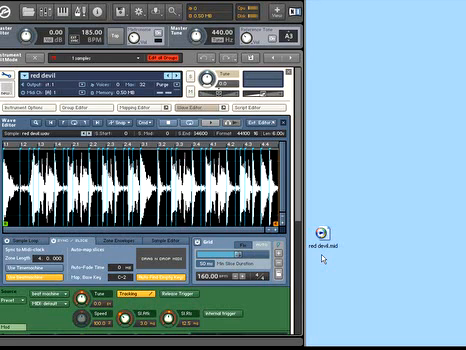
mouse_move(320, 258)
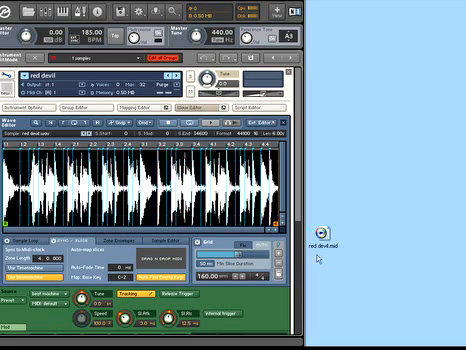